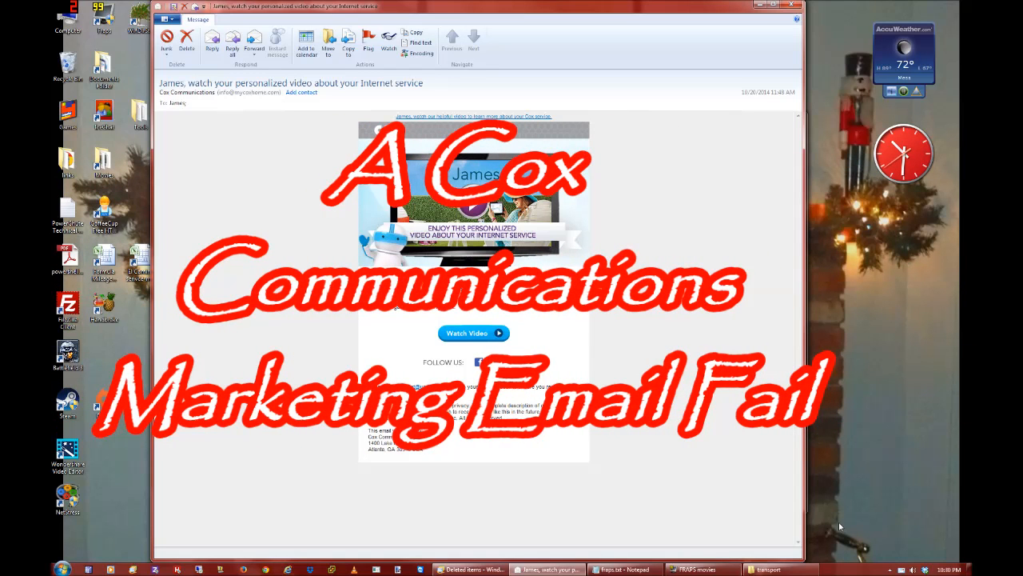
mouse_move(579, 361)
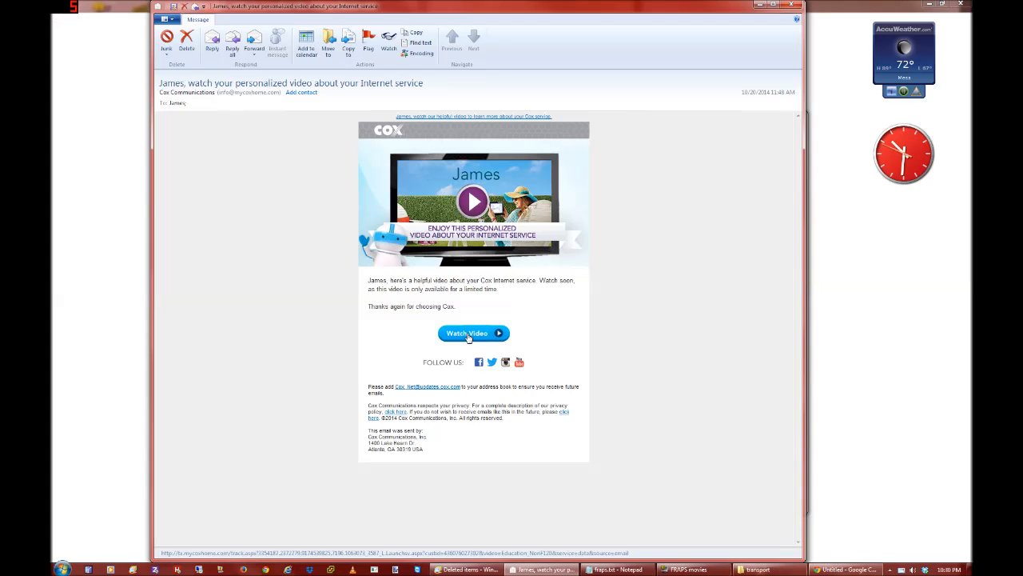
Follow the email's Watch Video link to Cox's personalized video page.
left_click(474, 334)
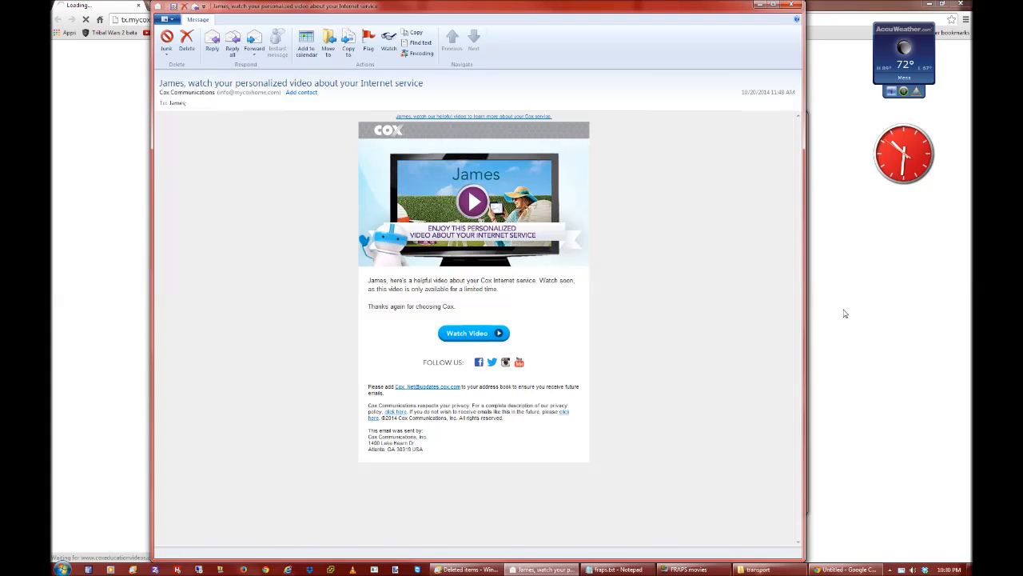
left_click(473, 334)
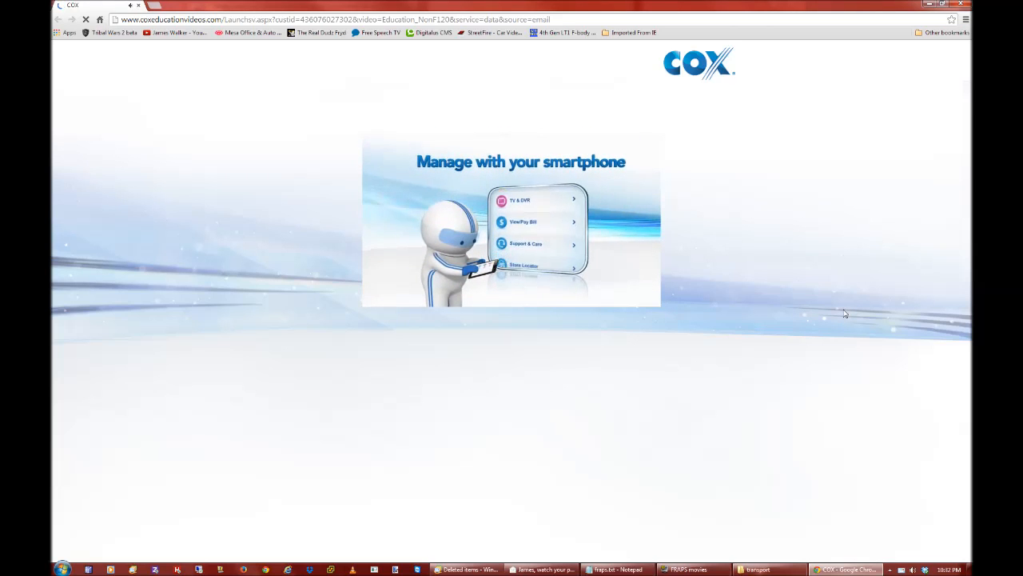
Start playback of Cox's 'Manage with your smartphone' video.
left_click(522, 220)
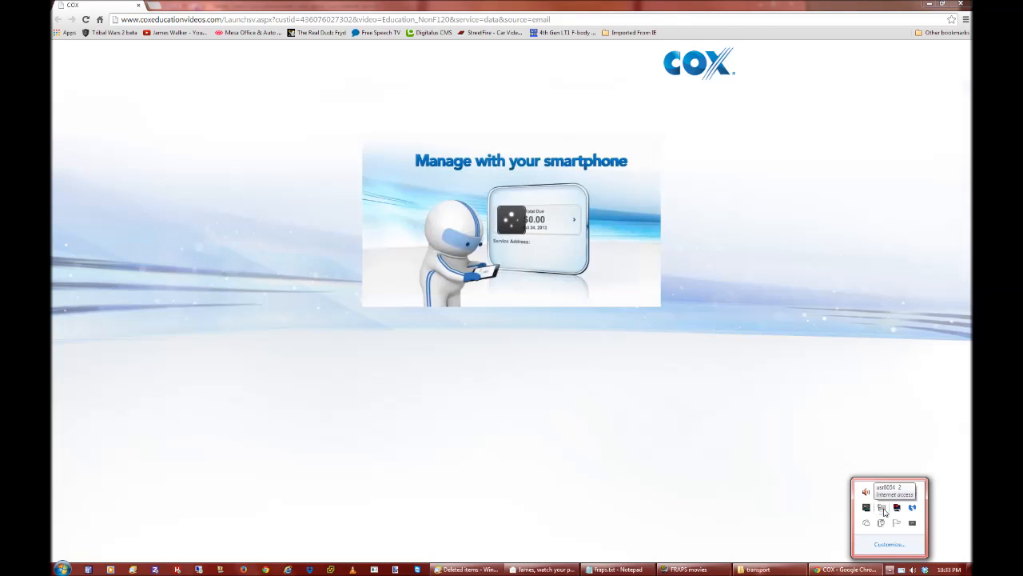
mouse_move(870, 505)
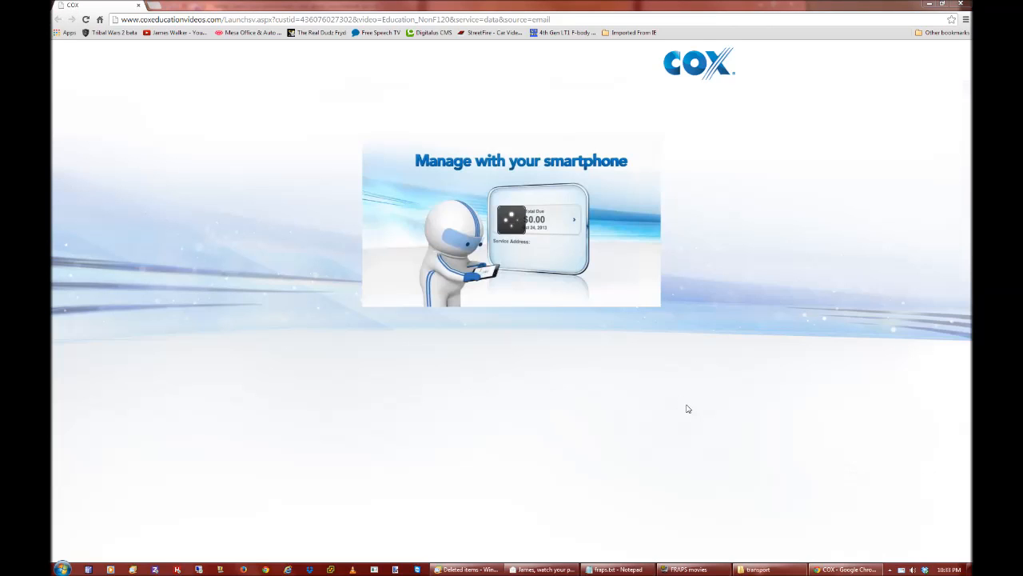
mouse_move(664, 342)
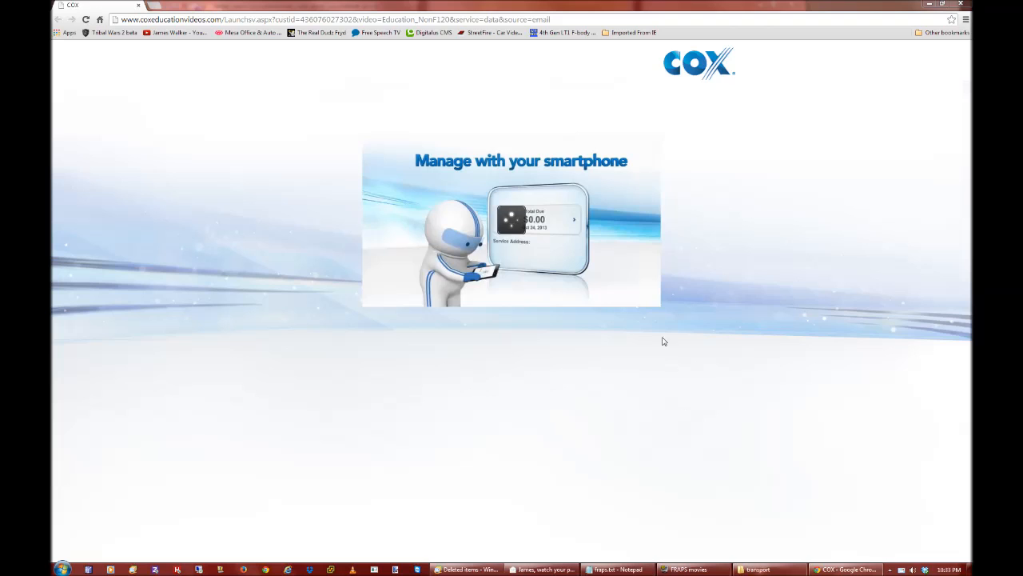
mouse_move(626, 389)
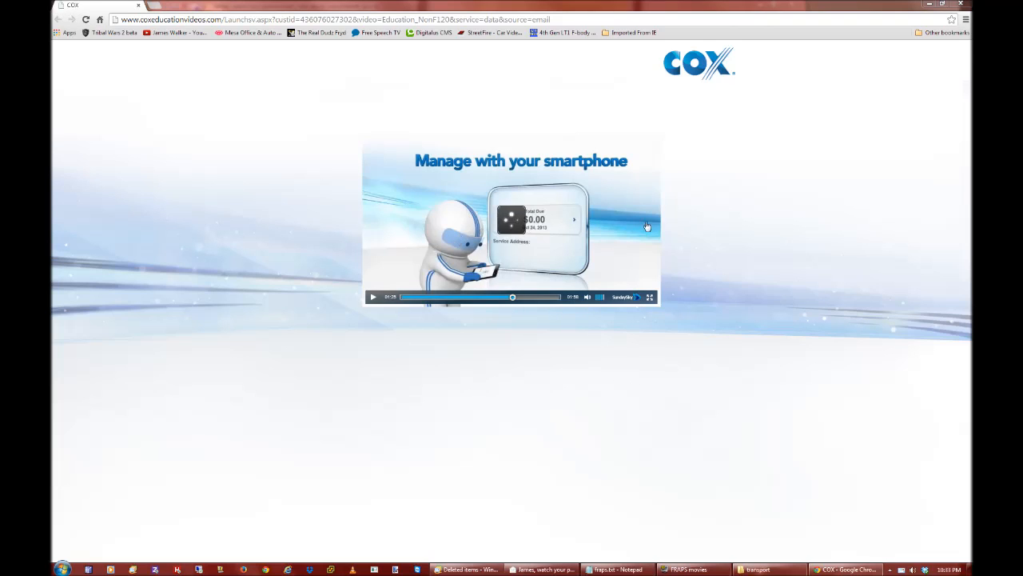
mouse_move(558, 312)
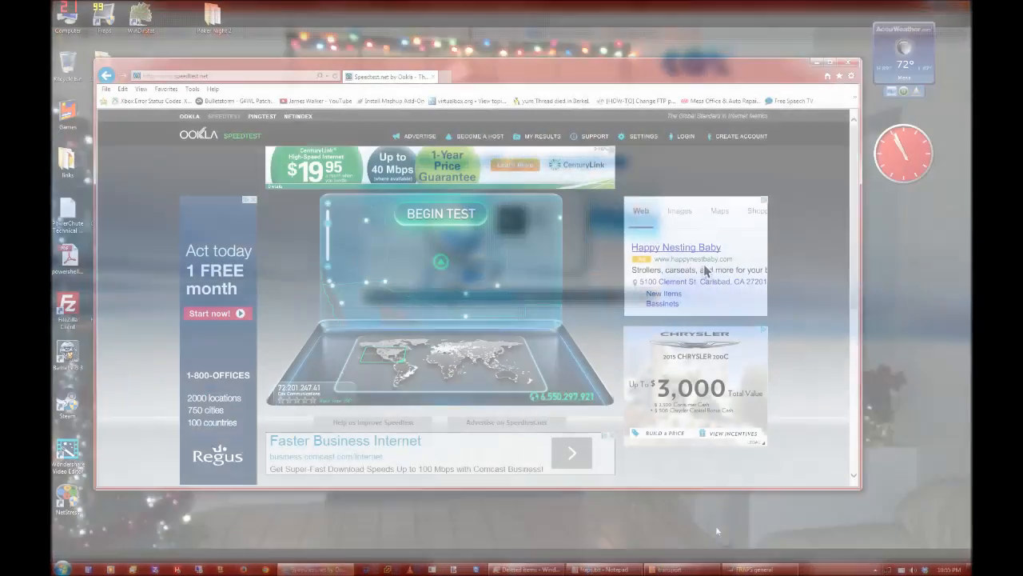
Scroll the Speedtest.net page down and back to the top, ready to begin a test.
scroll("down", 3)
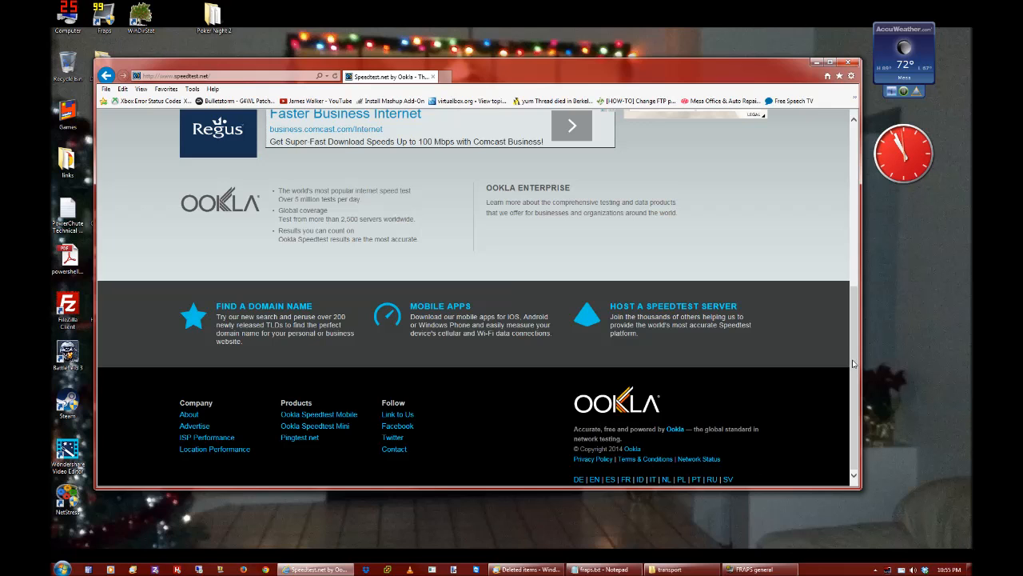
mouse_move(839, 256)
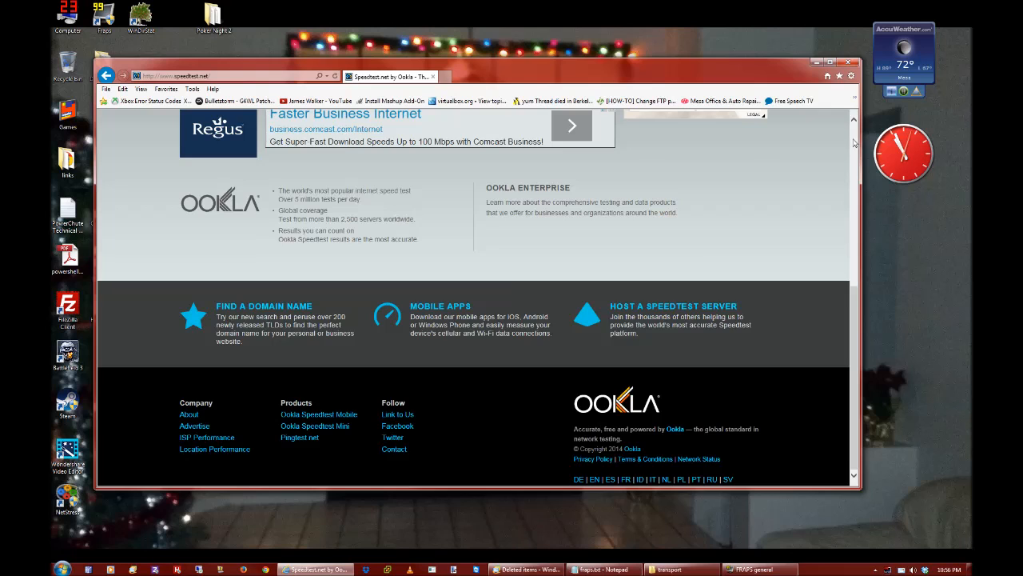
scroll("up", 3)
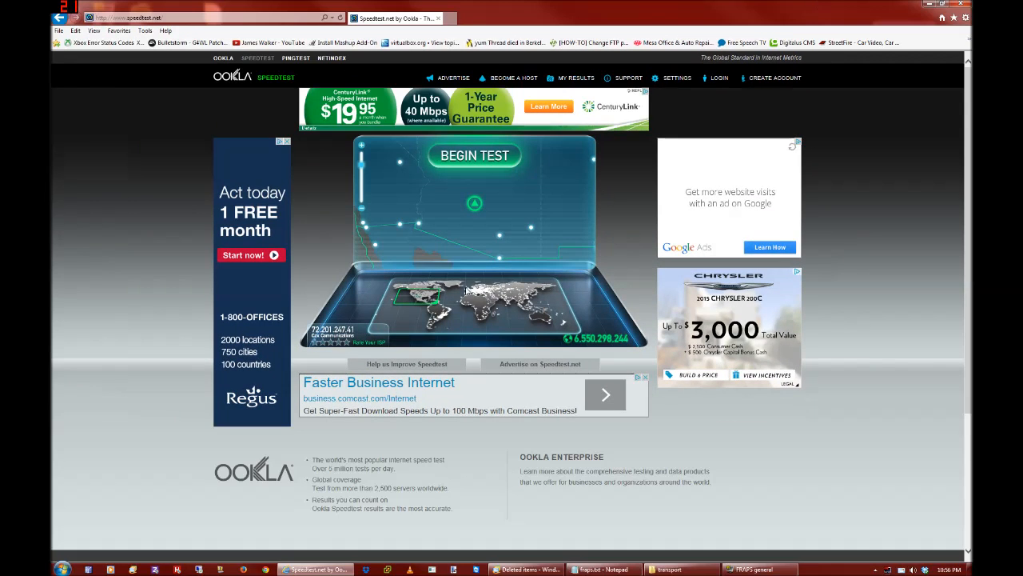
scroll("down", 3)
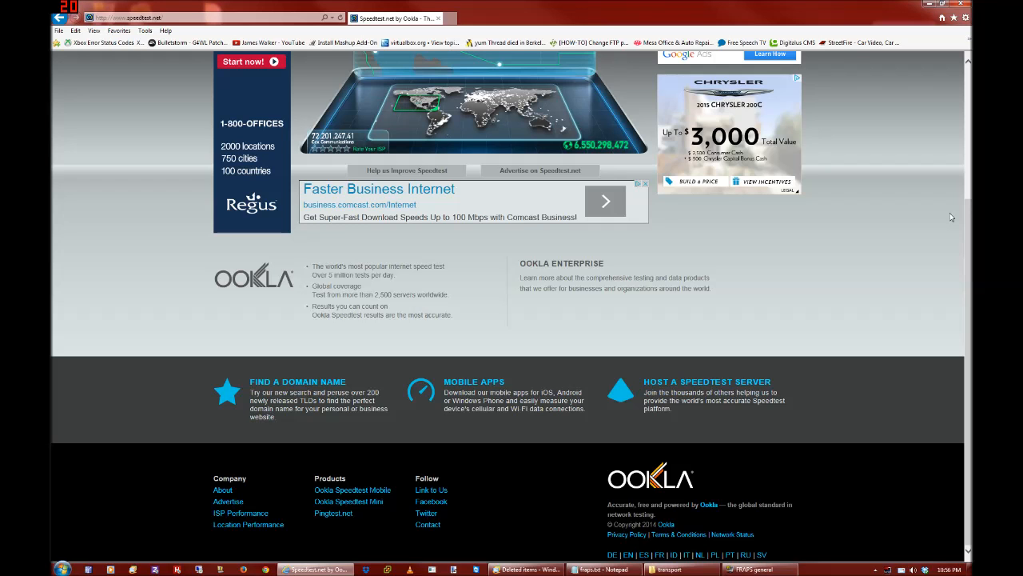
scroll("up", 3)
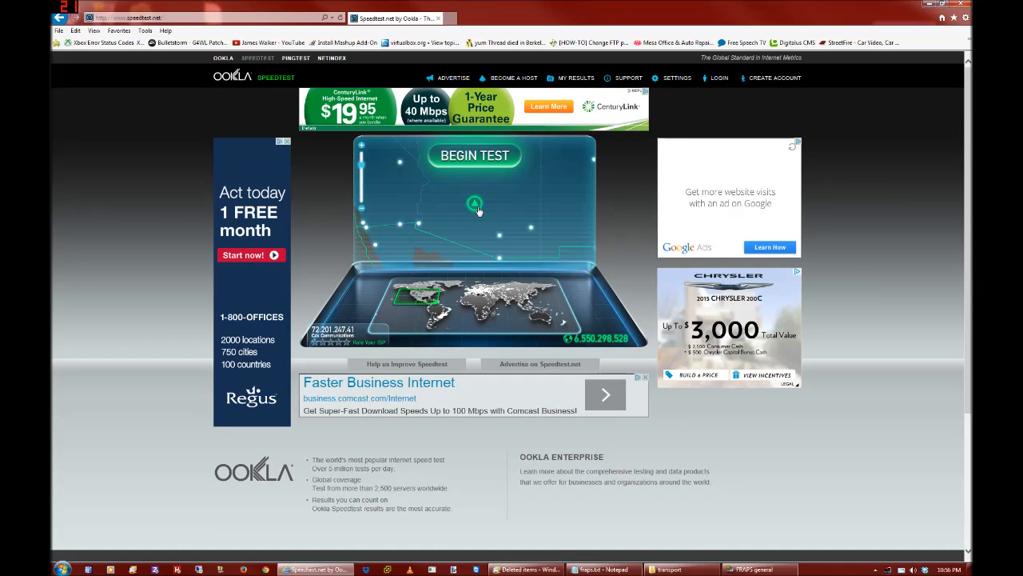
Run the speed test (94 ms ping, 8.43 Mbps down, 4.57 Mbps up) and restore the window size.
left_click(475, 155)
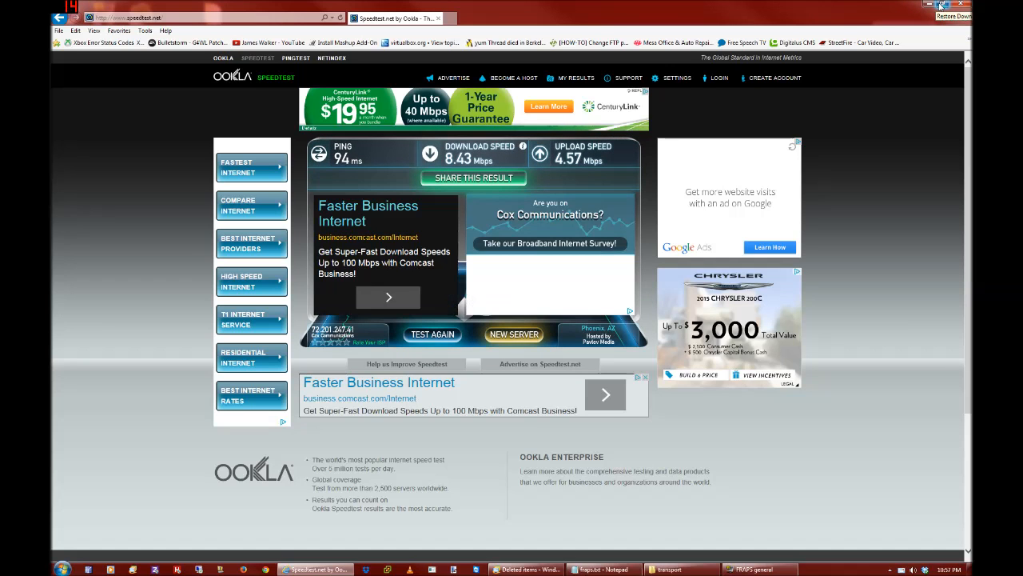
left_click(953, 16)
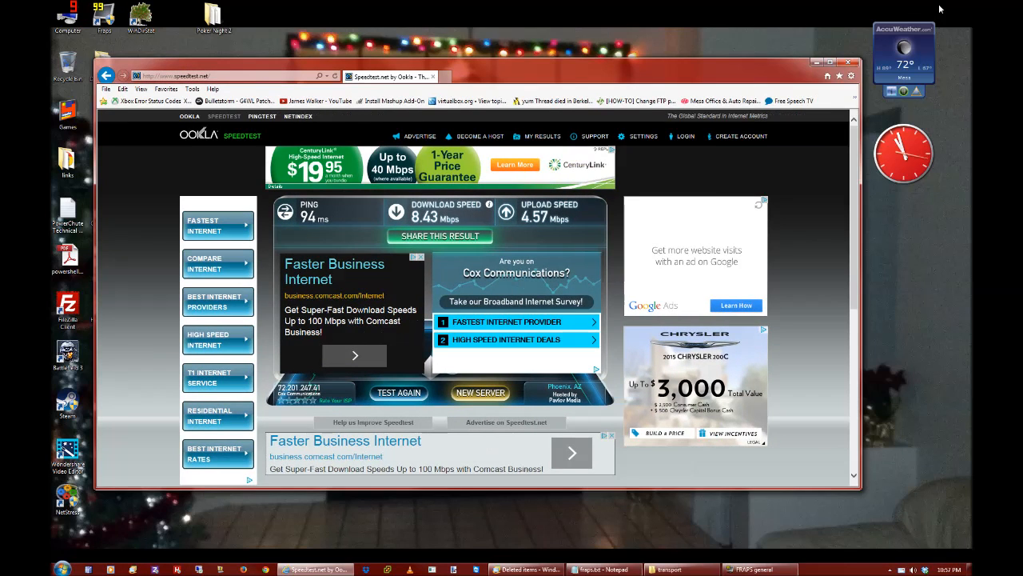